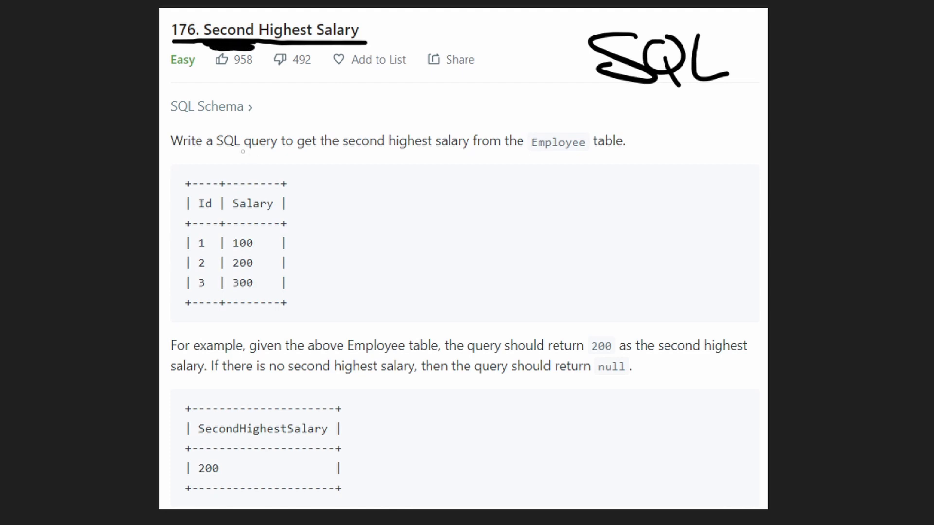
Underline 'query', 'second highest salary' and 'Employee', then erase the notes on the Id and Salary columns.
drag(232, 151, 286, 152)
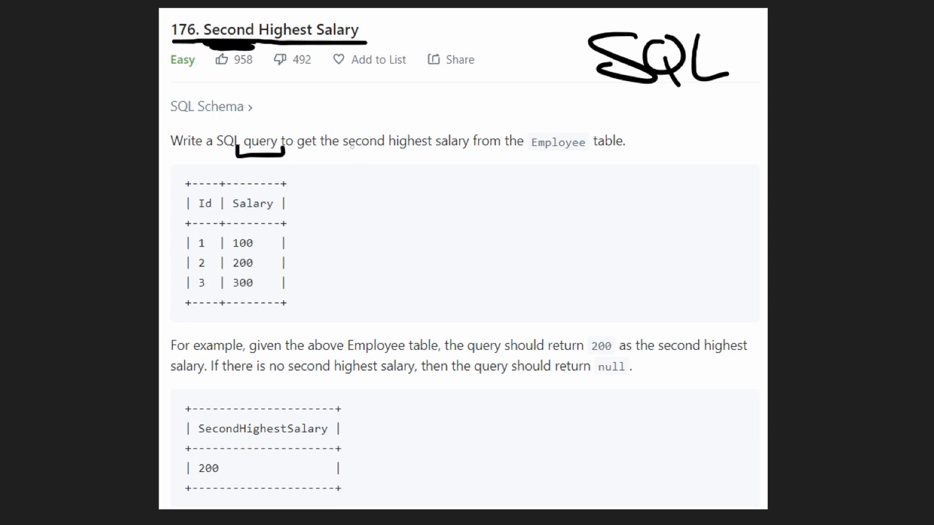
drag(337, 155, 483, 156)
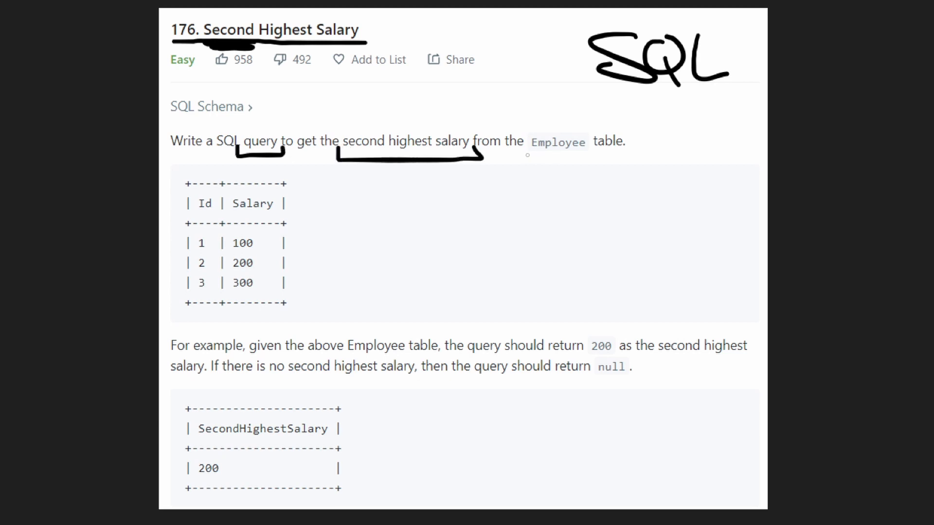
drag(533, 156, 634, 156)
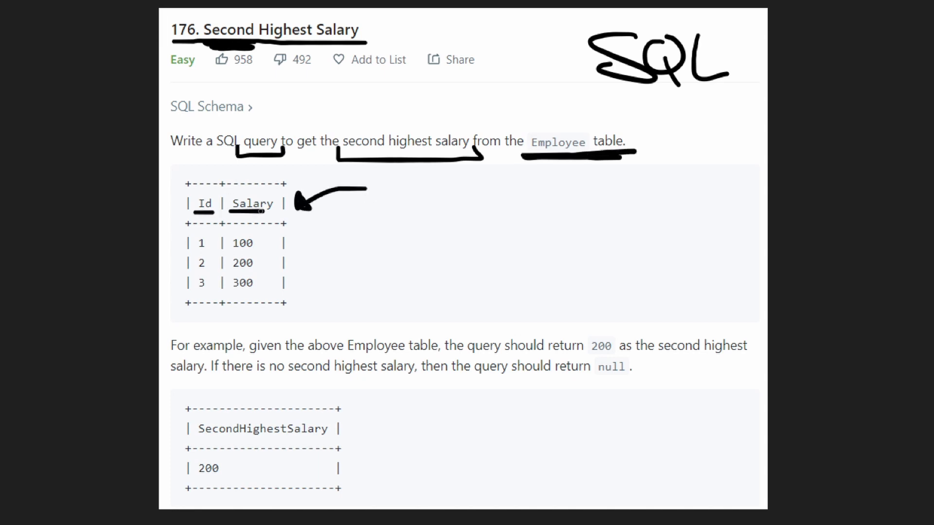
drag(250, 185, 250, 205)
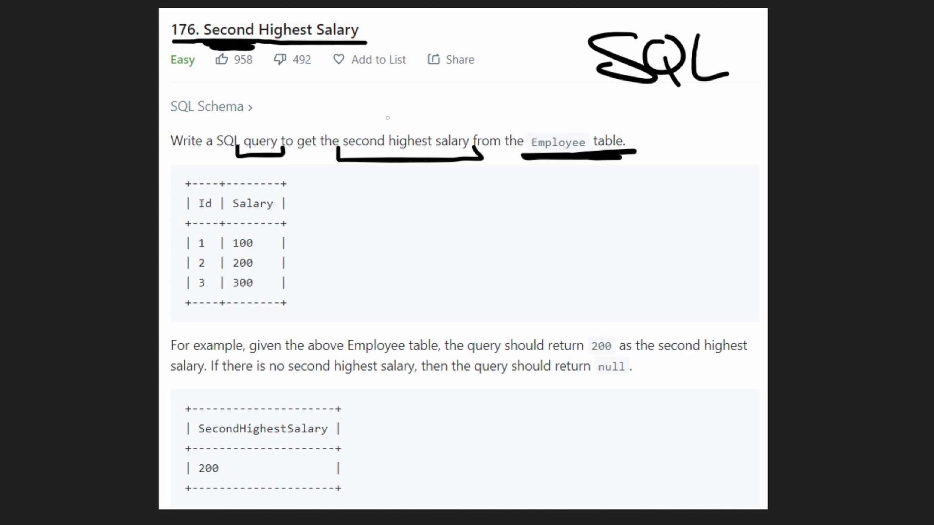
mouse_move(268, 251)
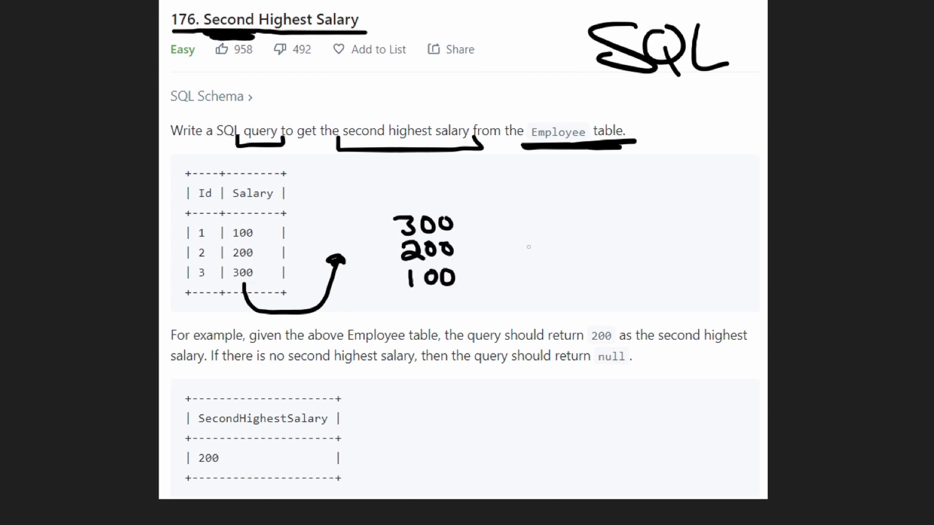
Point an arrow at 200, box it as the second highest, and underline the return-200 sentence.
drag(542, 245, 477, 244)
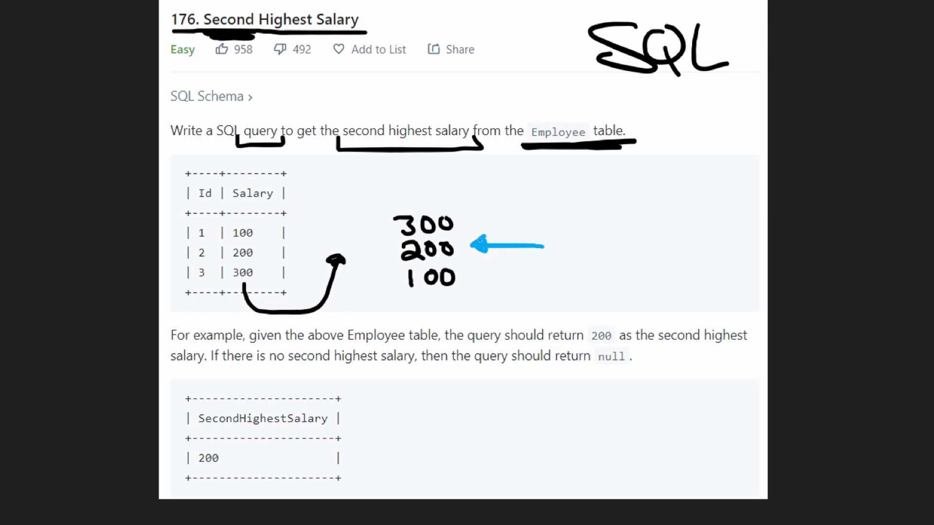
drag(396, 238, 468, 261)
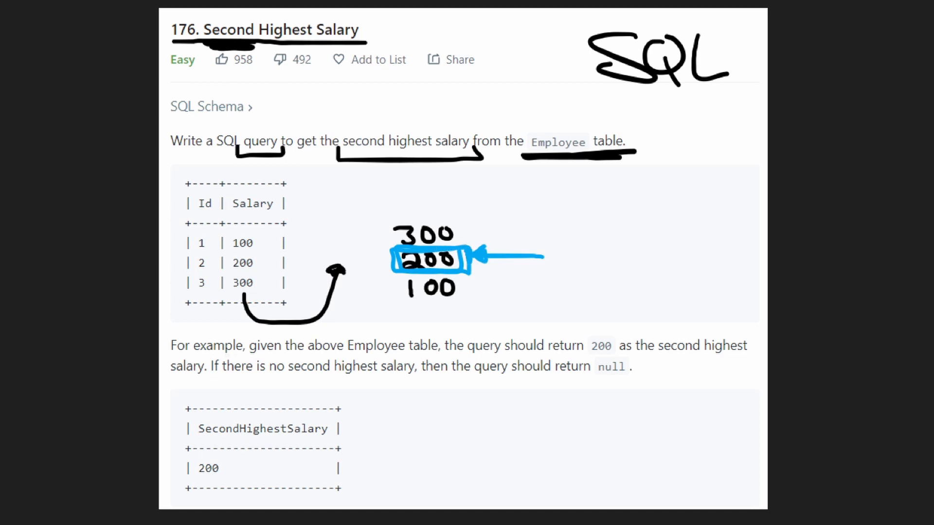
drag(506, 354, 750, 357)
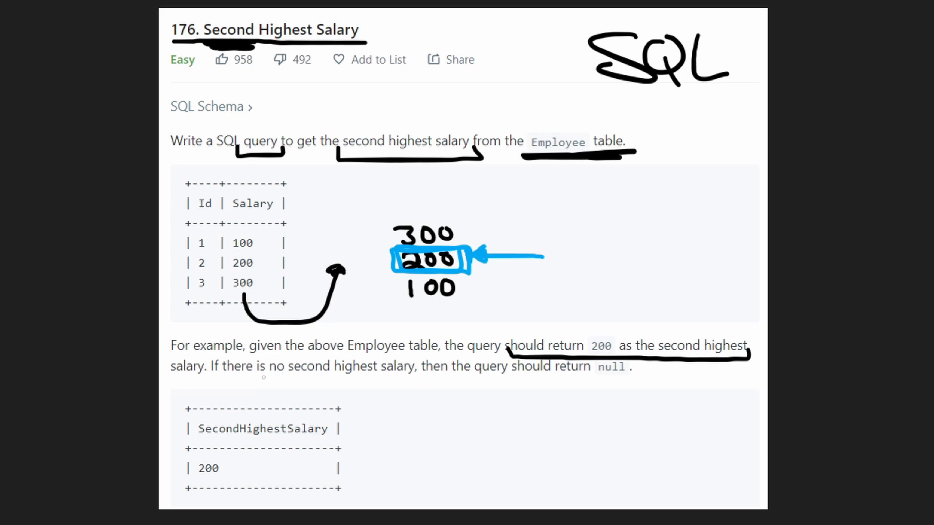
Note case 1 returning 200 and sketch case 2 with an empty result marked null.
drag(262, 381, 435, 381)
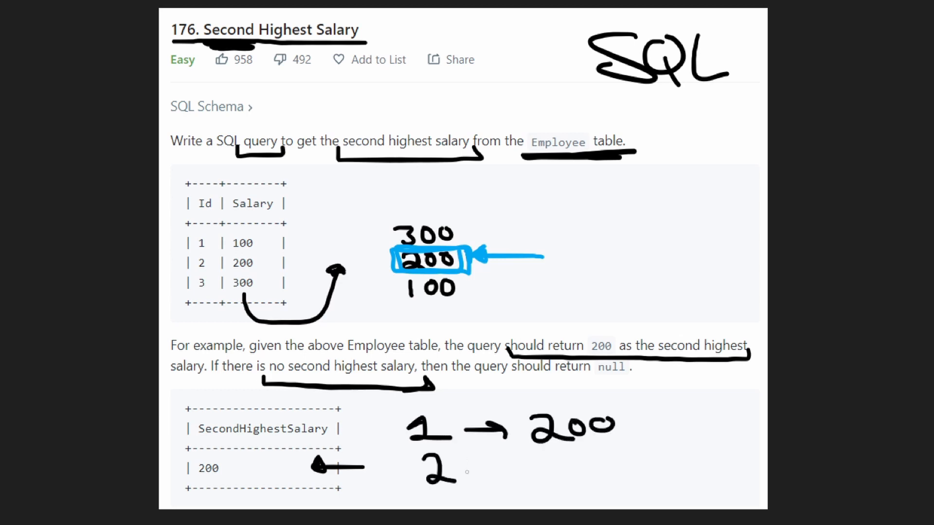
drag(471, 465, 519, 458)
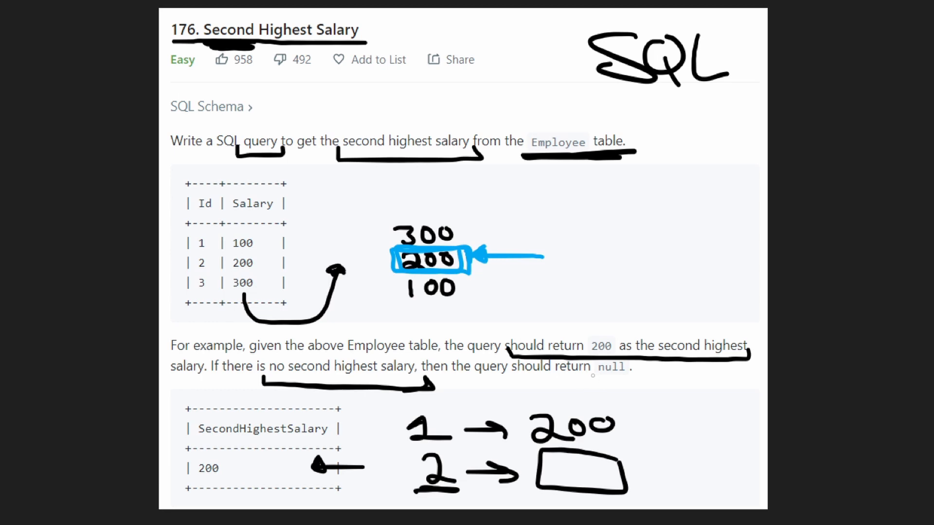
drag(561, 471, 590, 471)
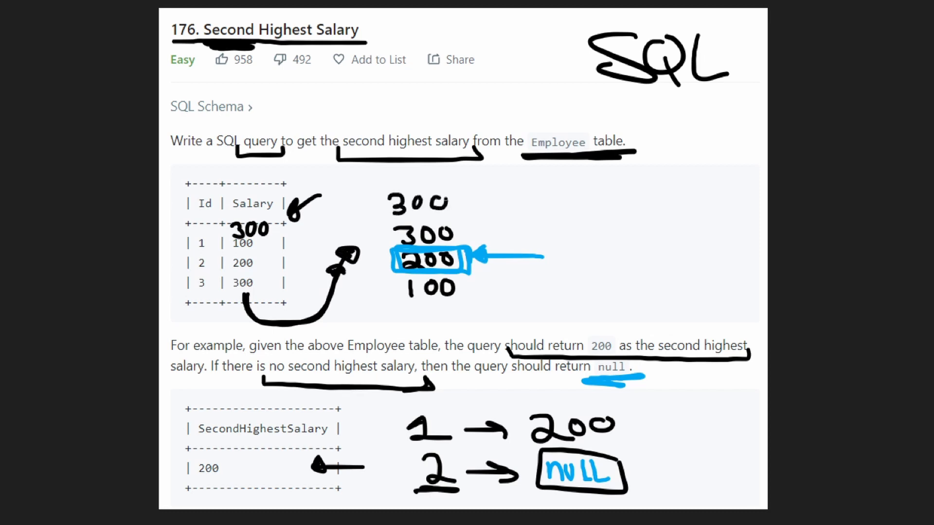
Point arrows at the two 300 values, then erase those arrows again.
drag(510, 179, 519, 274)
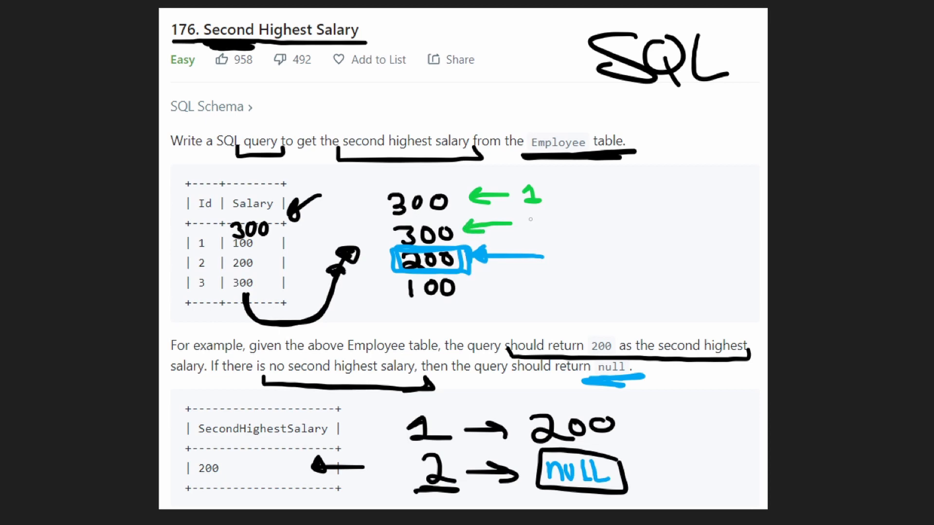
drag(530, 223, 550, 227)
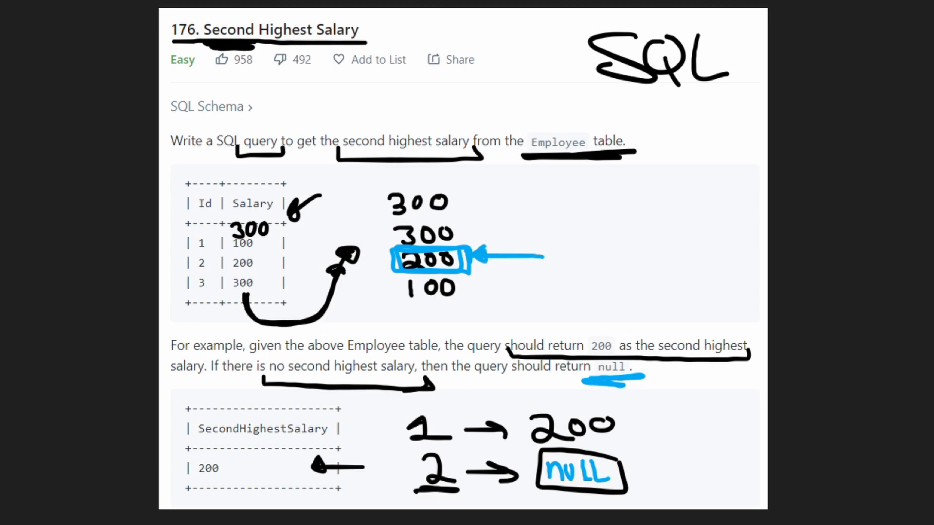
Write 'Distinct' above the statement, underline both 300 values and cross out the duplicate 300.
drag(387, 110, 461, 155)
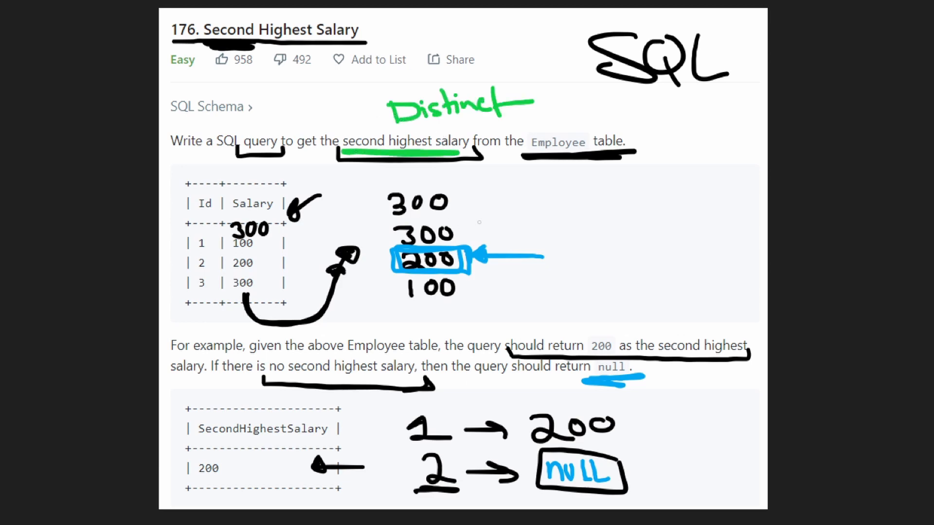
drag(390, 217, 453, 216)
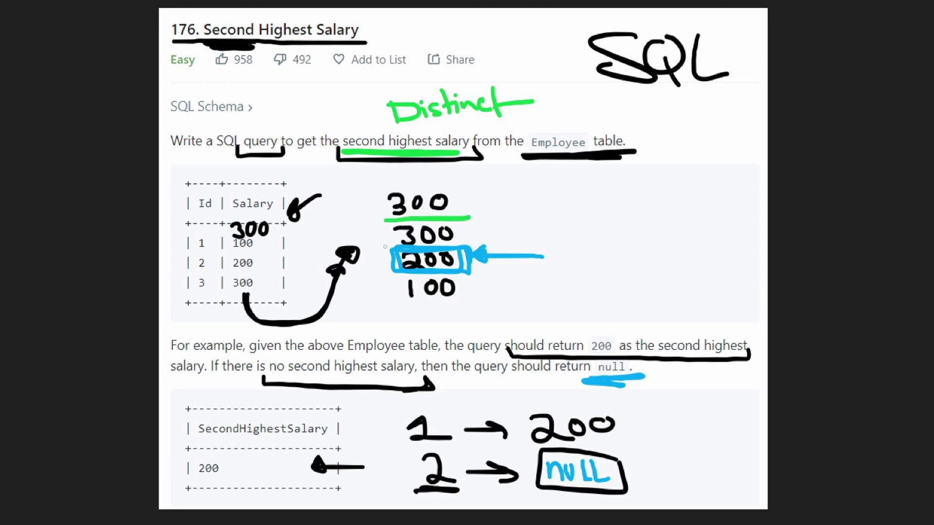
drag(381, 244, 477, 244)
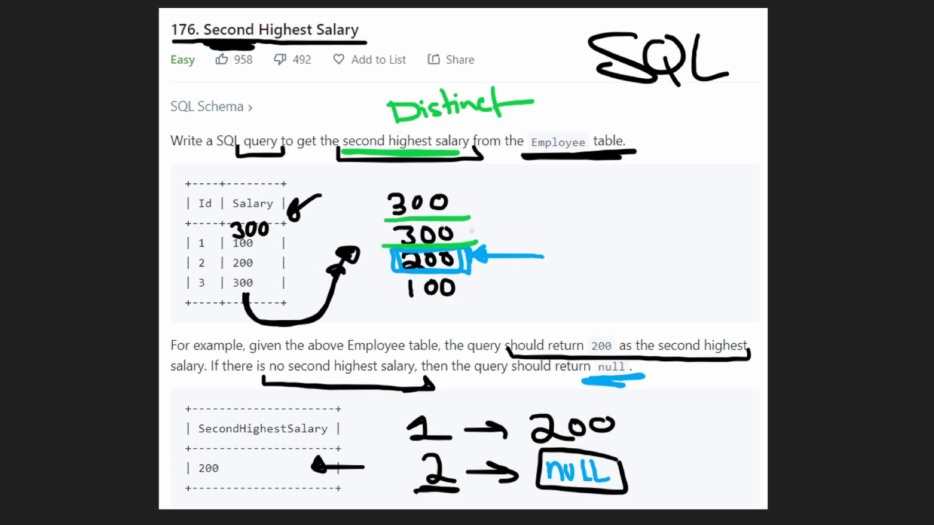
drag(388, 190, 452, 214)
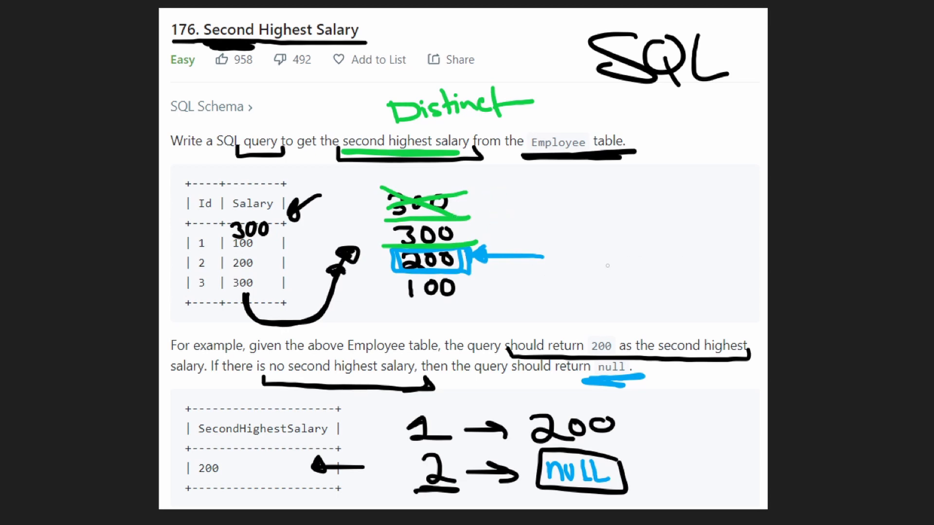
drag(625, 264, 483, 259)
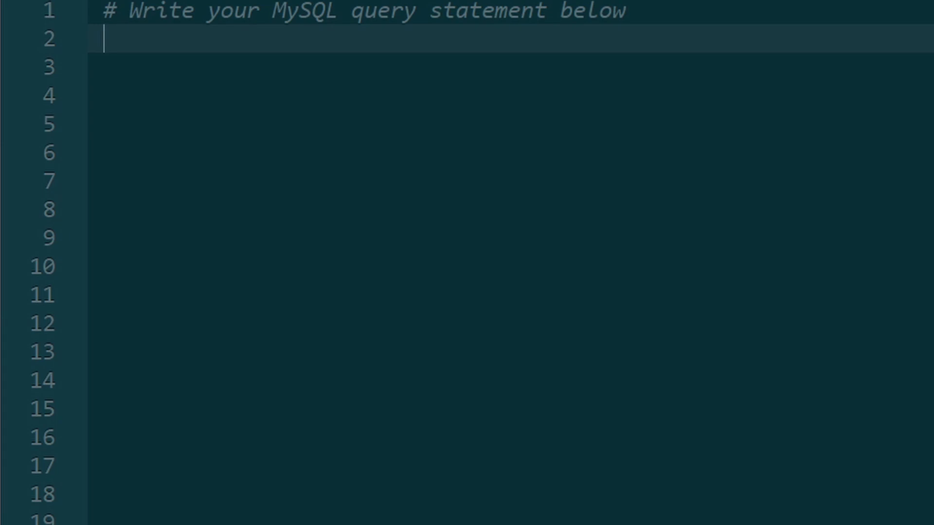
Write FROM Employee ORDER BY Salary Desc with a 3, 2, 1 ordering note.
text(FRO)
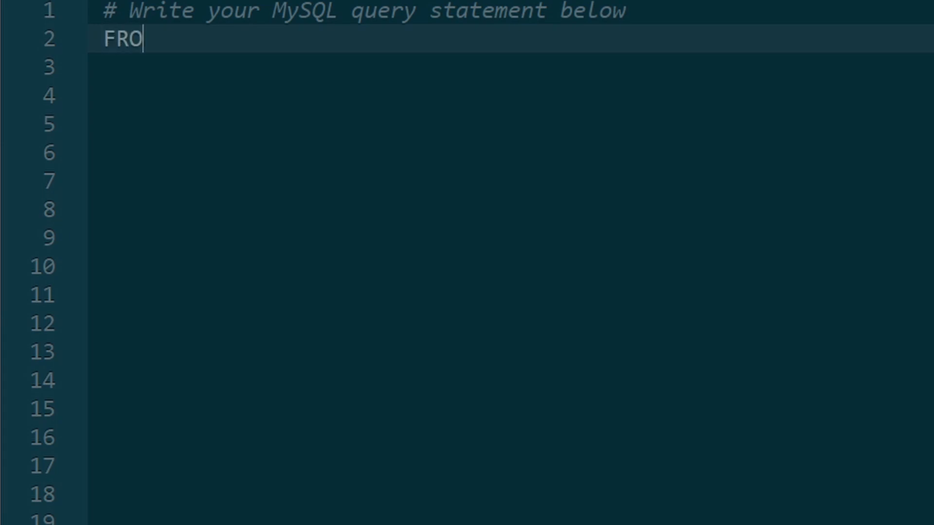
text(M)
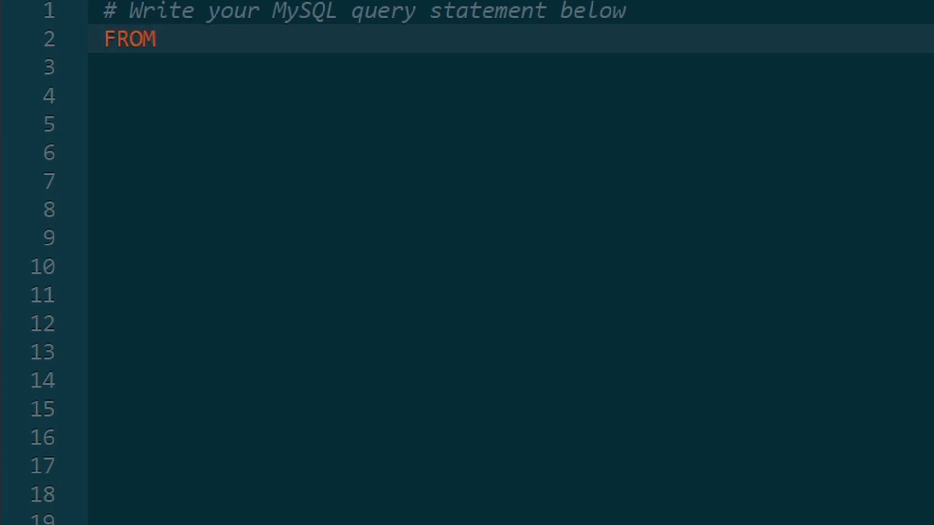
text(Employee)
click(511, 66)
text(ORD)
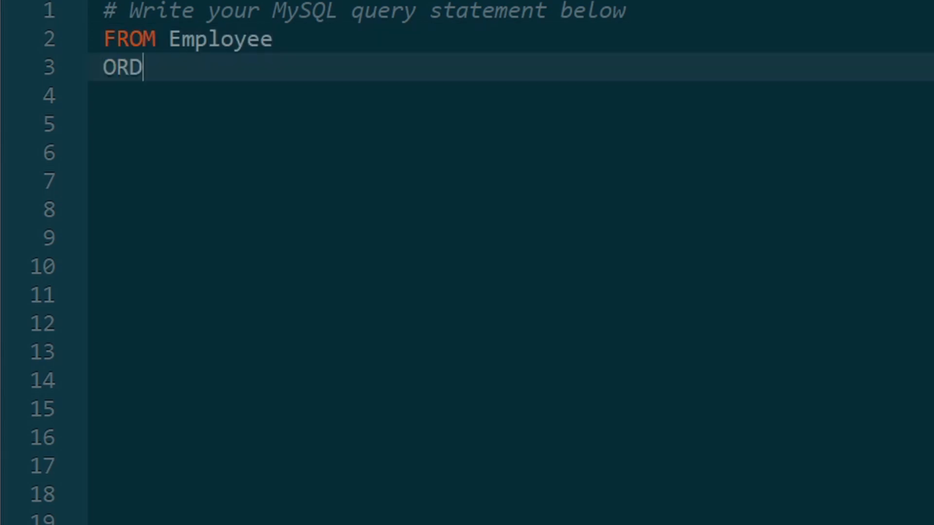
text(ER BY S)
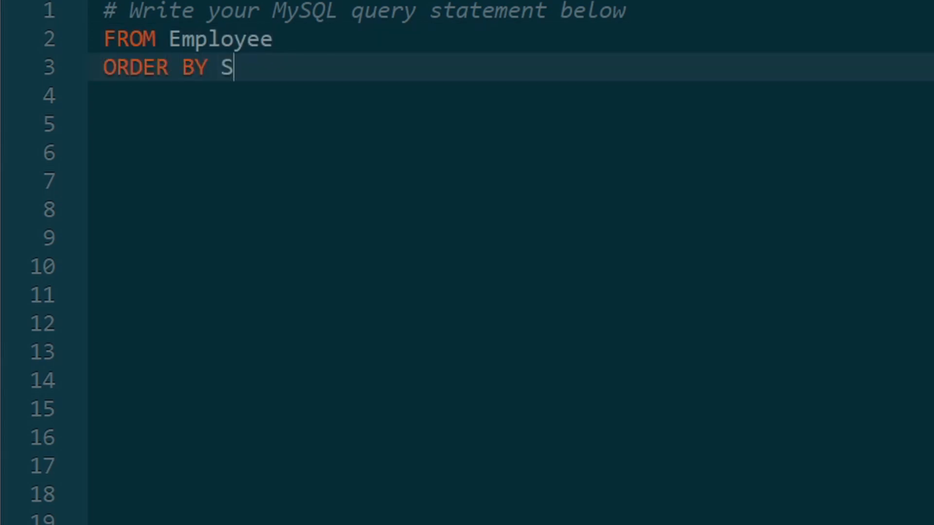
text(alary 1)
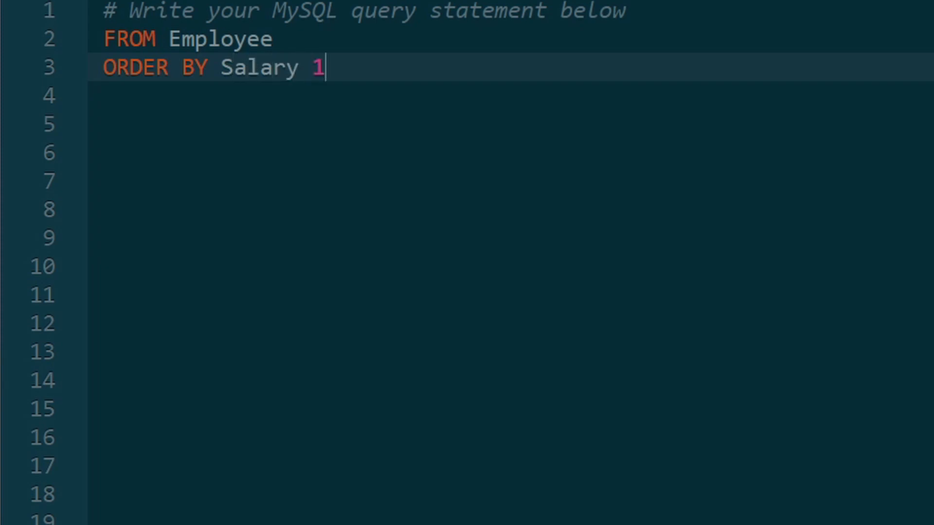
text(,2,)
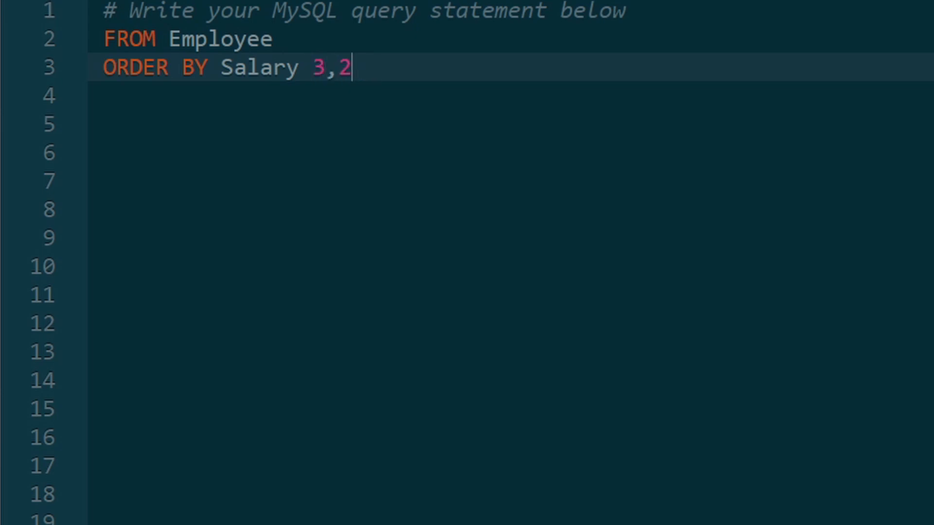
text(,1)
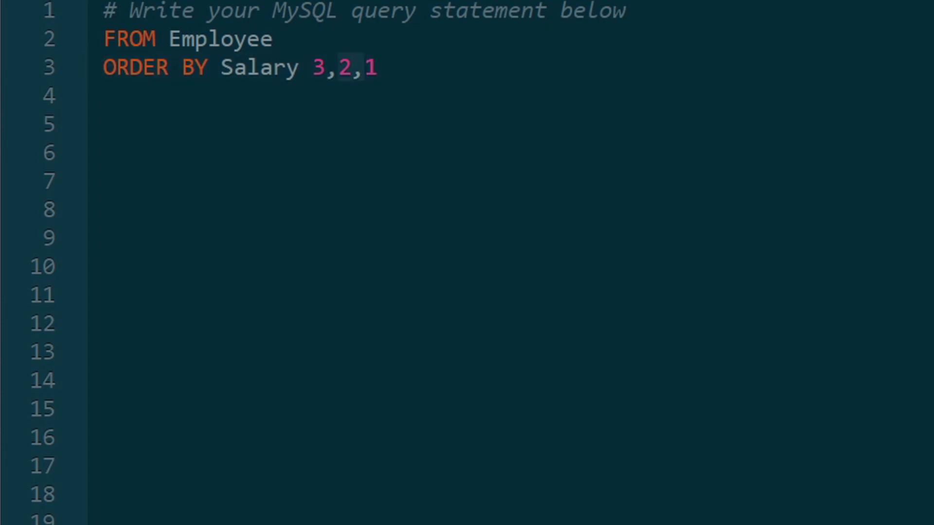
text(D)
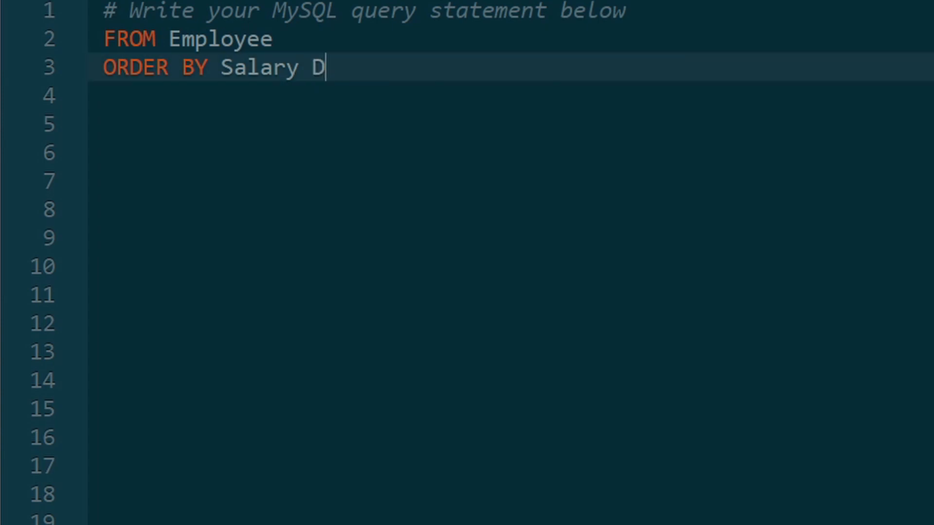
text(esc)
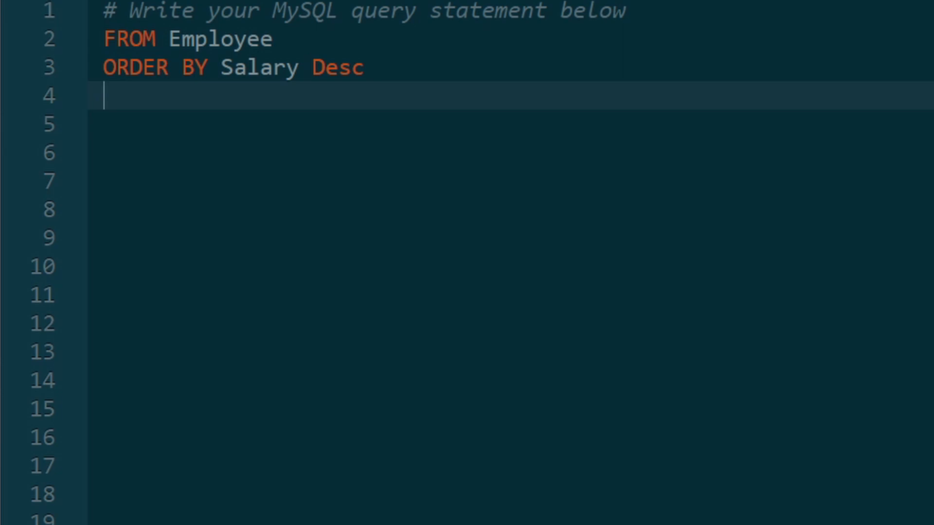
Add LIMIT 1 OFFSET 1 with a (3, 2, 1) note and pick out the limit count of 1.
text(LIMI)
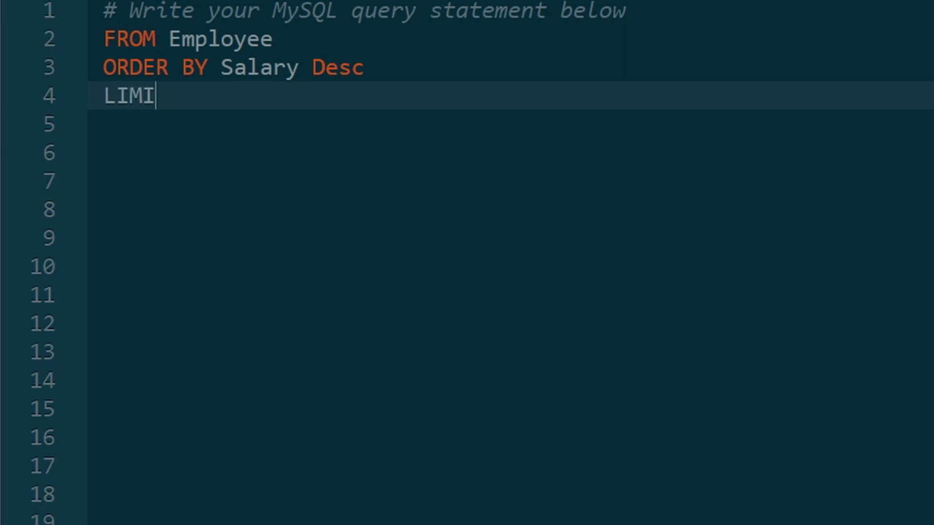
text(T 1)
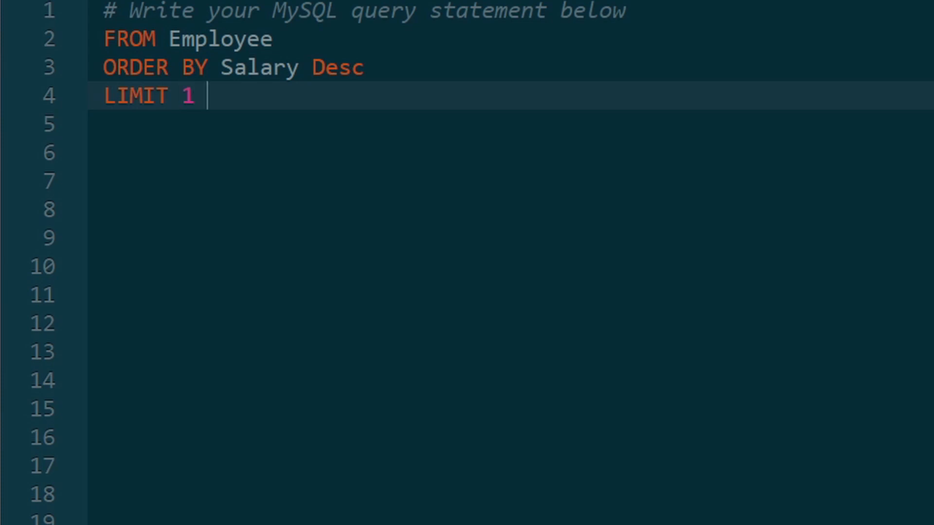
text(OFFS)
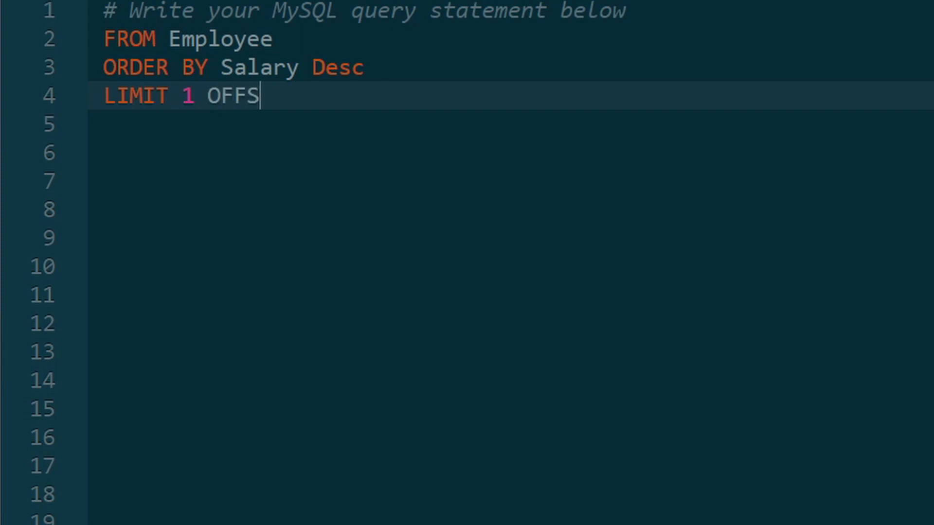
text(ET 1)
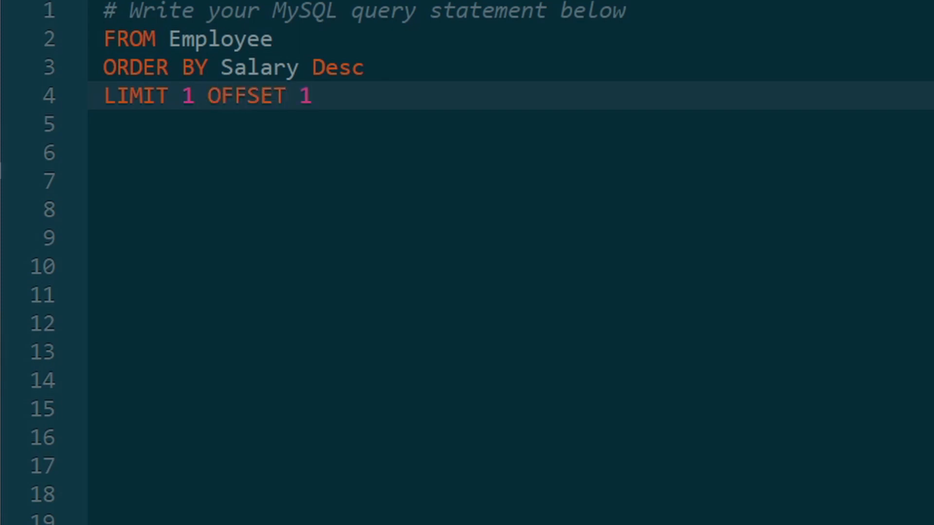
text((3))
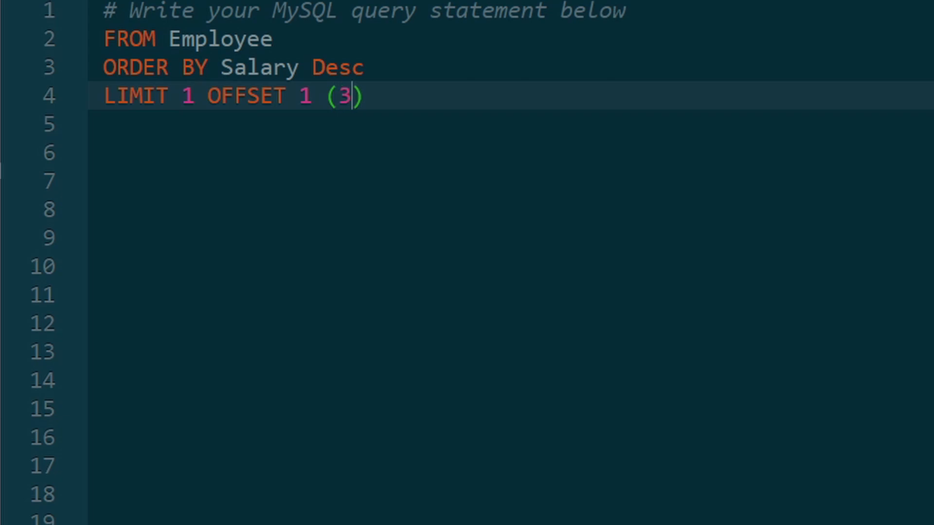
text(, 2, 1)
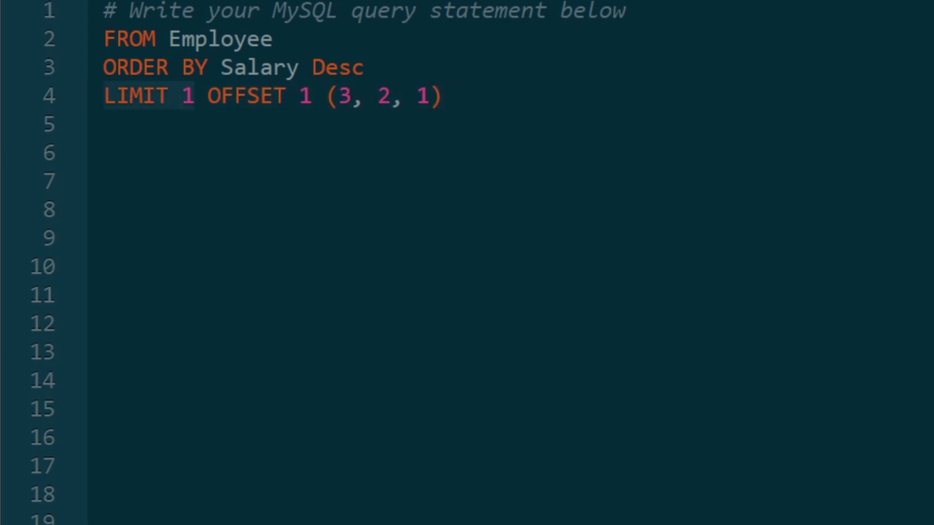
double_click(387, 96)
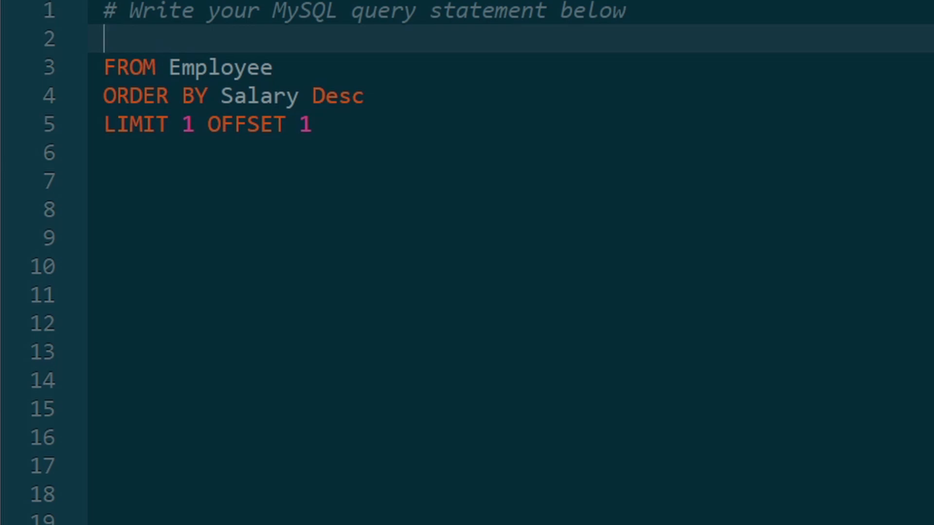
Begin the query with SELECT Distinct Salary above the FROM Employee line.
text(SELECT)
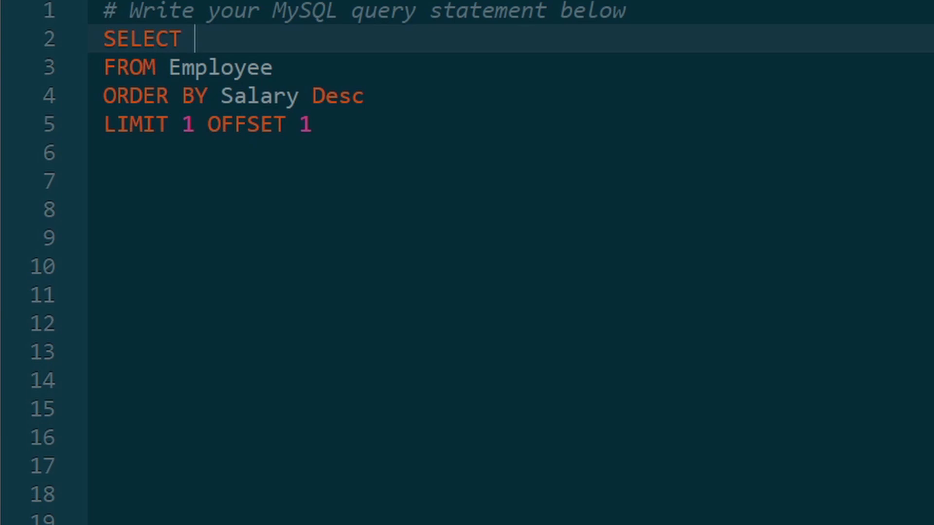
text(Salary)
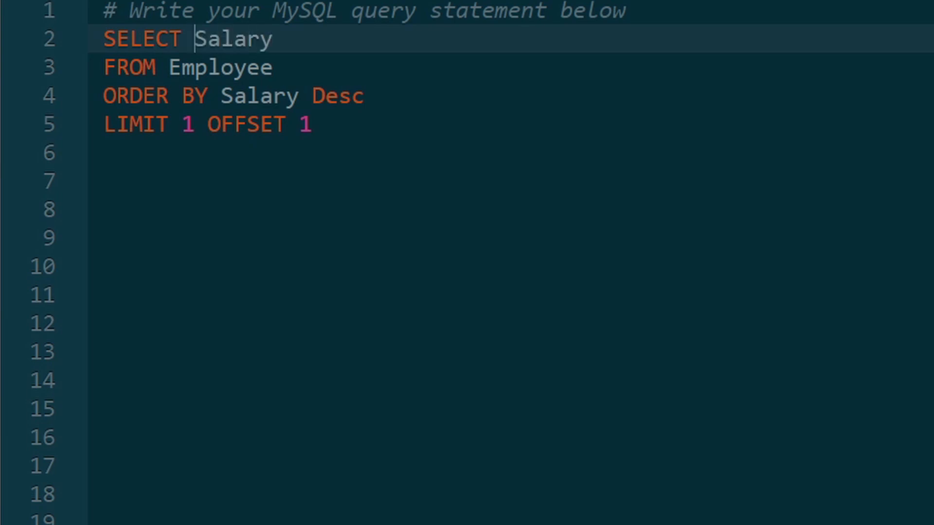
text(Dis)
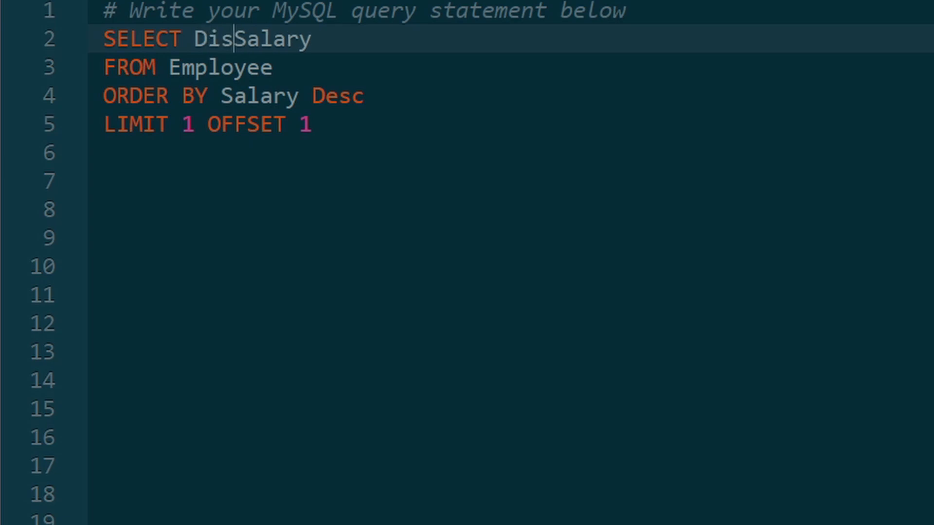
text(tinct)
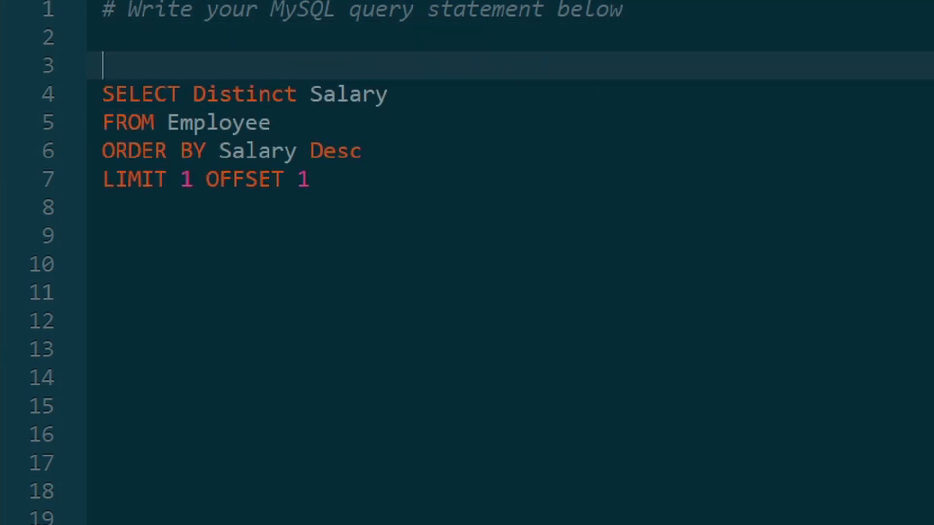
Wrap the subquery in IFNULL( ... , NULL) and select the whole wrapped expression.
text(IFNULL)
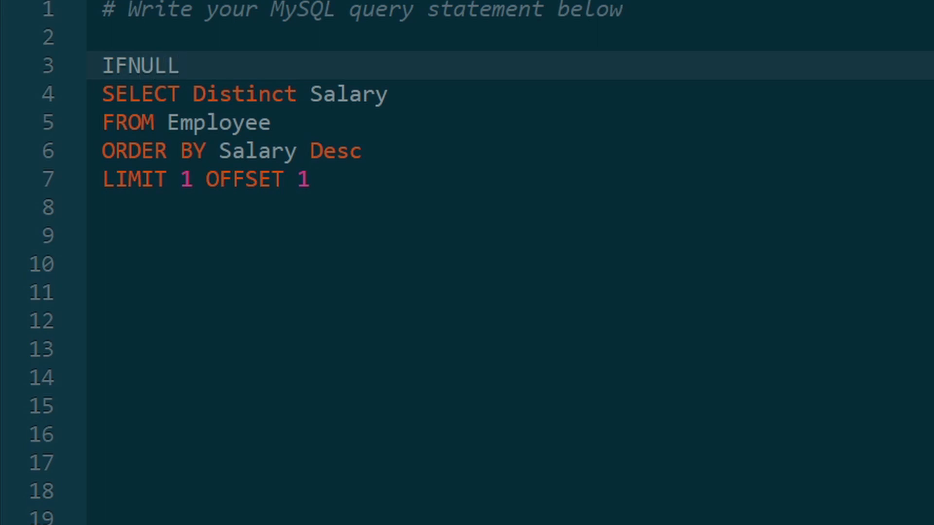
text(()
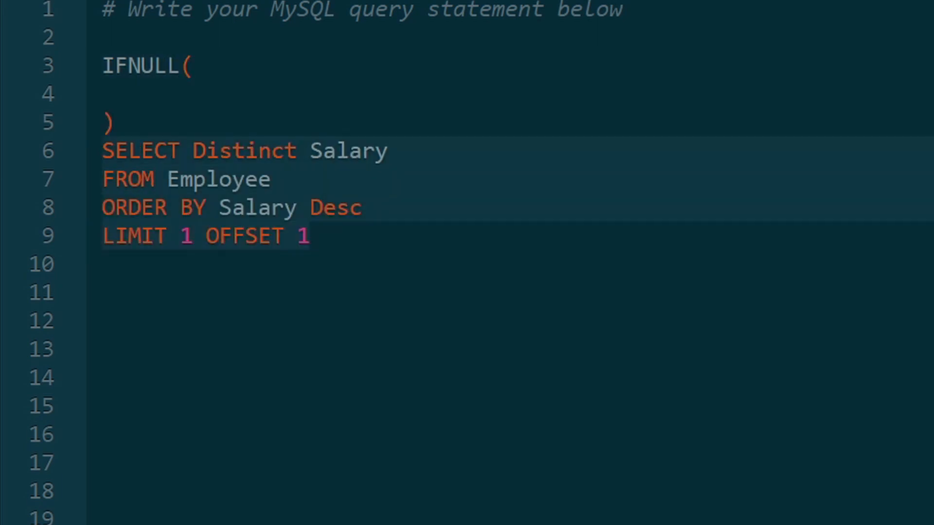
key(Delete)
text(),)
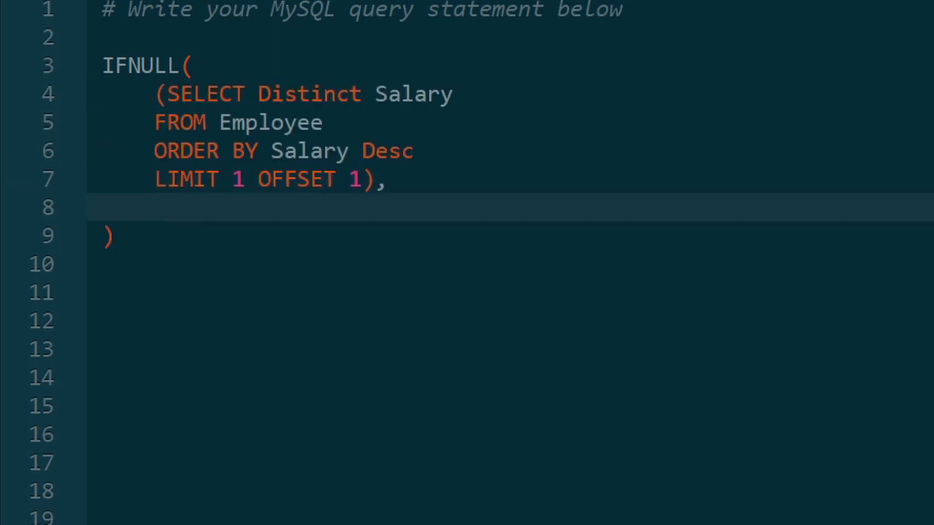
text(NULL)
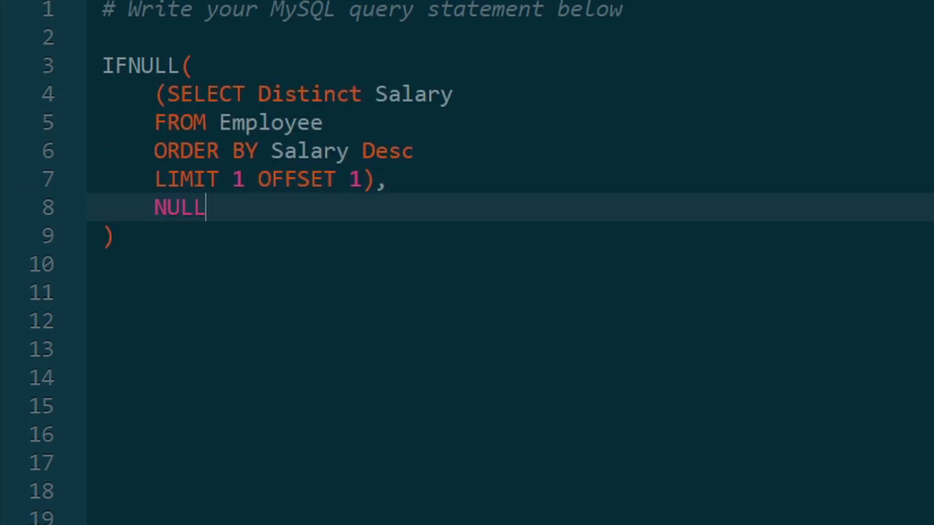
click(191, 66)
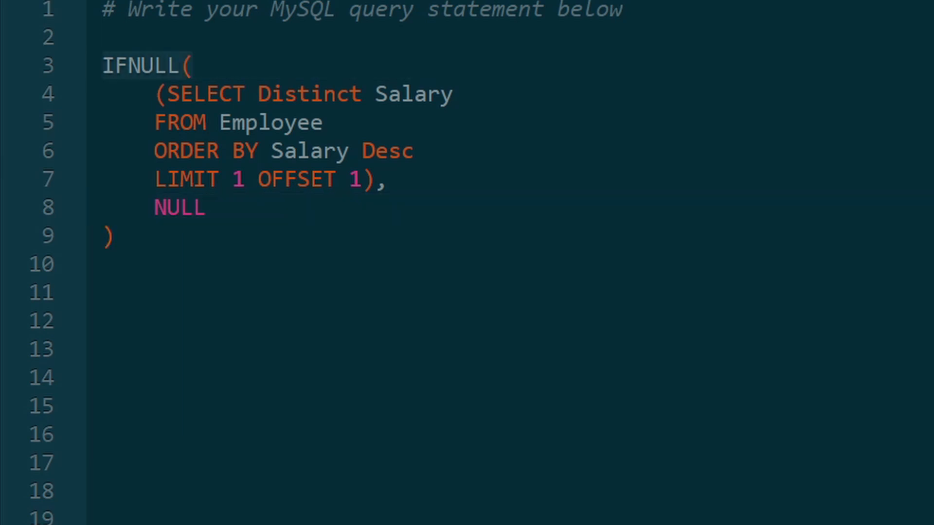
drag(154, 94, 386, 180)
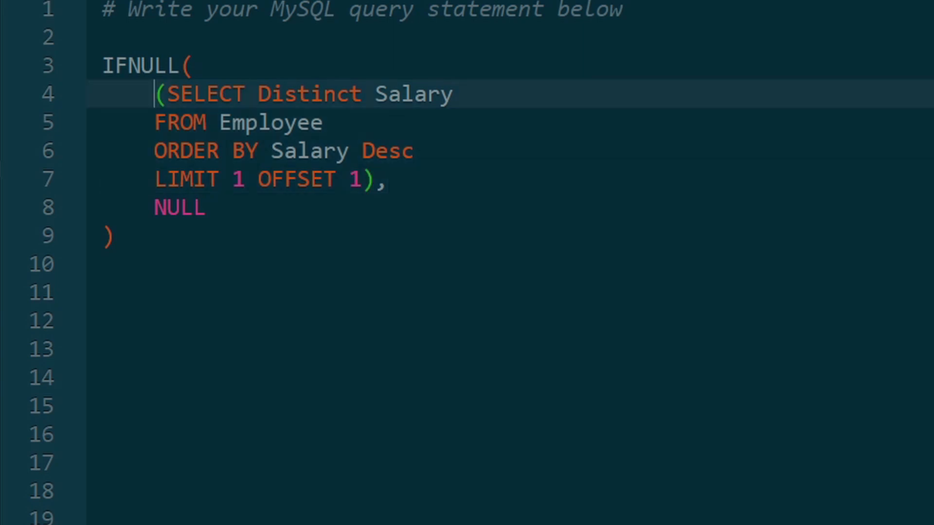
drag(153, 94, 388, 180)
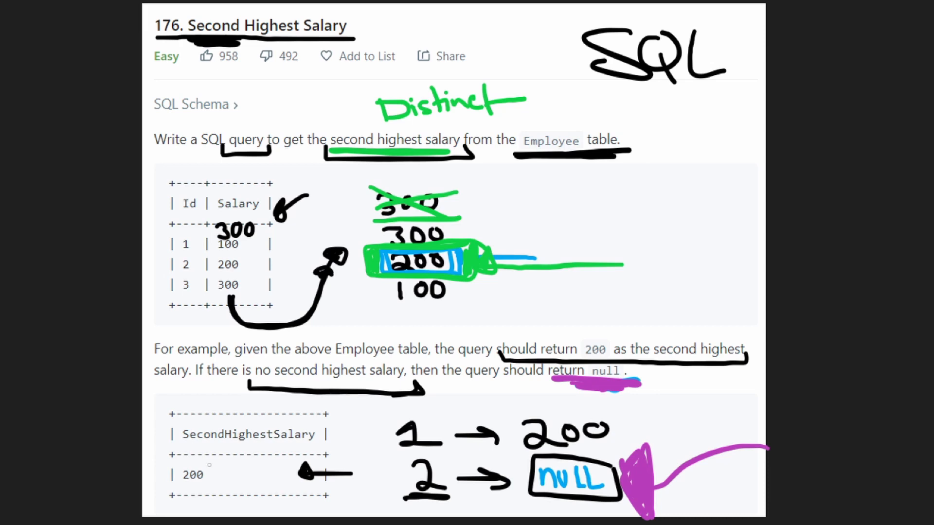
Circle the expected 200 in the SecondHighestSalary example output.
drag(179, 465, 217, 489)
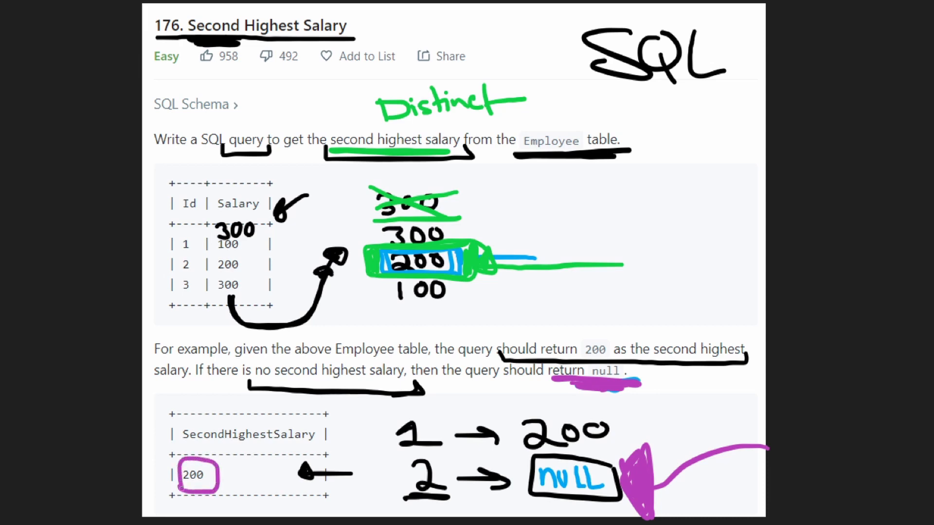
drag(176, 444, 260, 444)
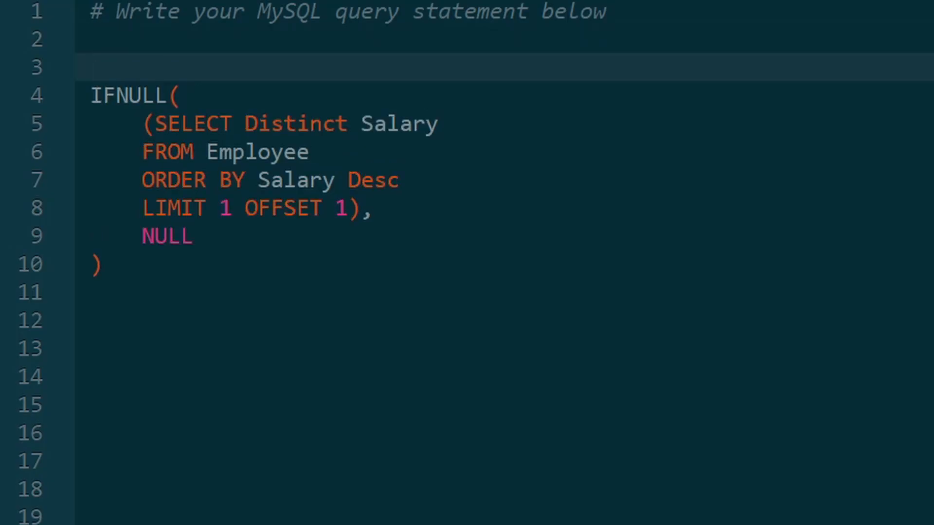
Prefix the IFNULL expression with SELECT and alias it as SecondHighestSalary.
text(SELECT)
click(505, 265)
text( as Second)
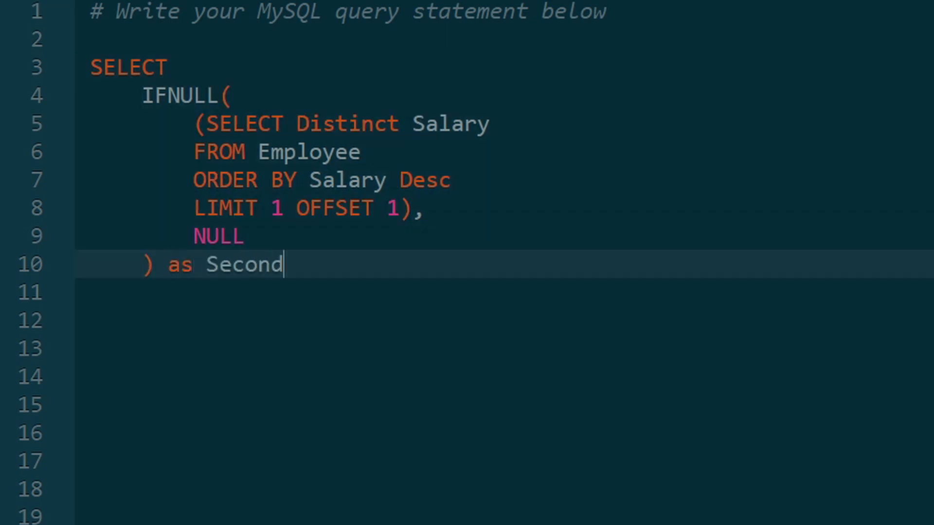
text(HighestSa)
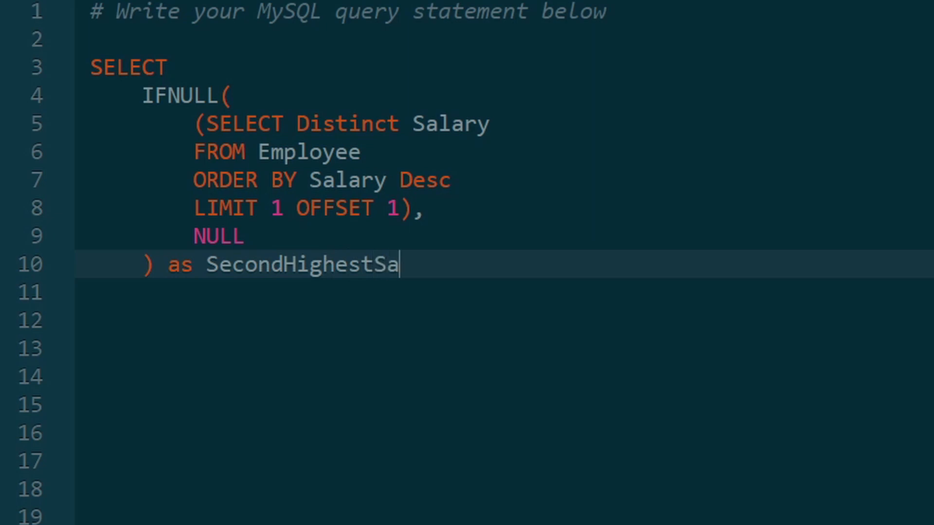
text(lary)
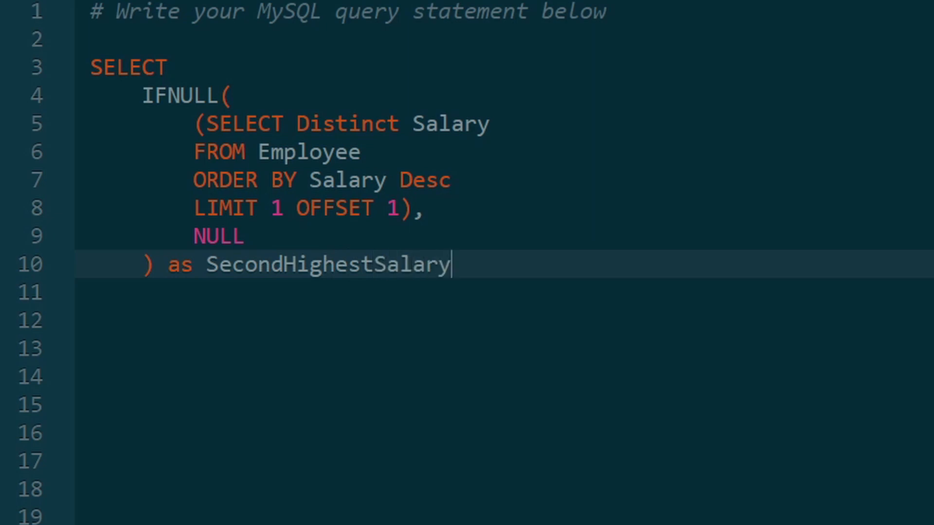
double_click(329, 264)
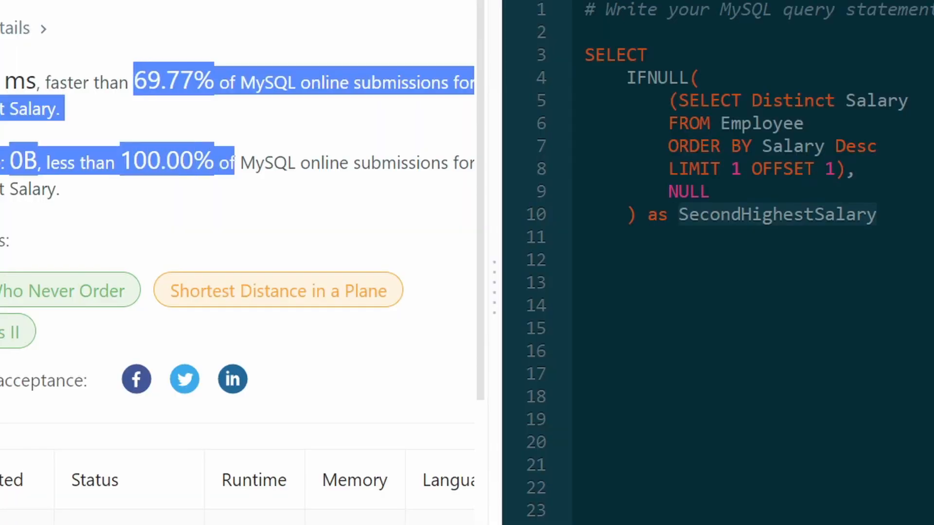
Review the accepted result: faster than 69.77% and less memory than 100.00% of MySQL submissions.
click(878, 215)
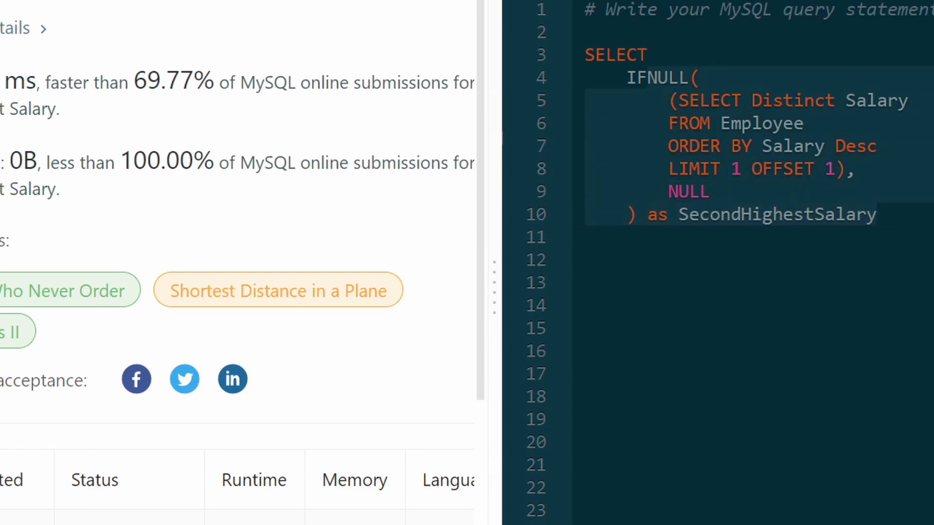
click(711, 190)
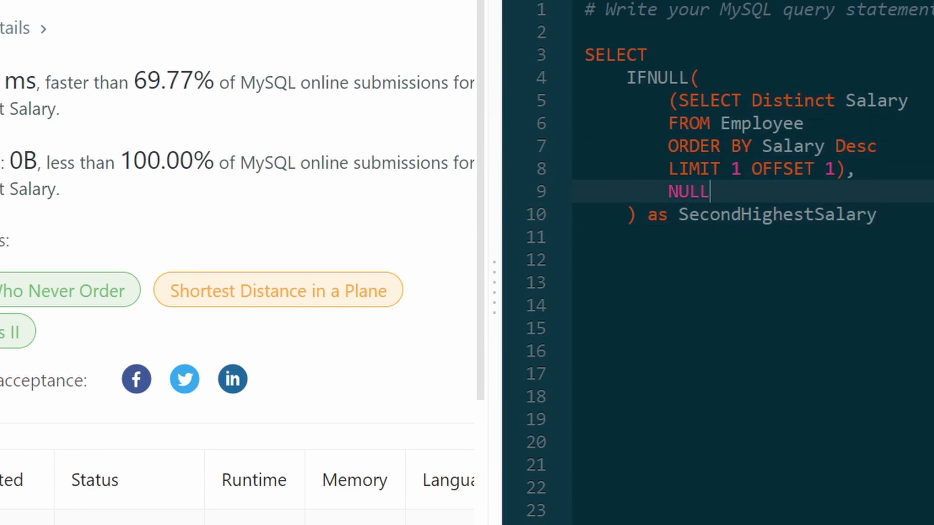